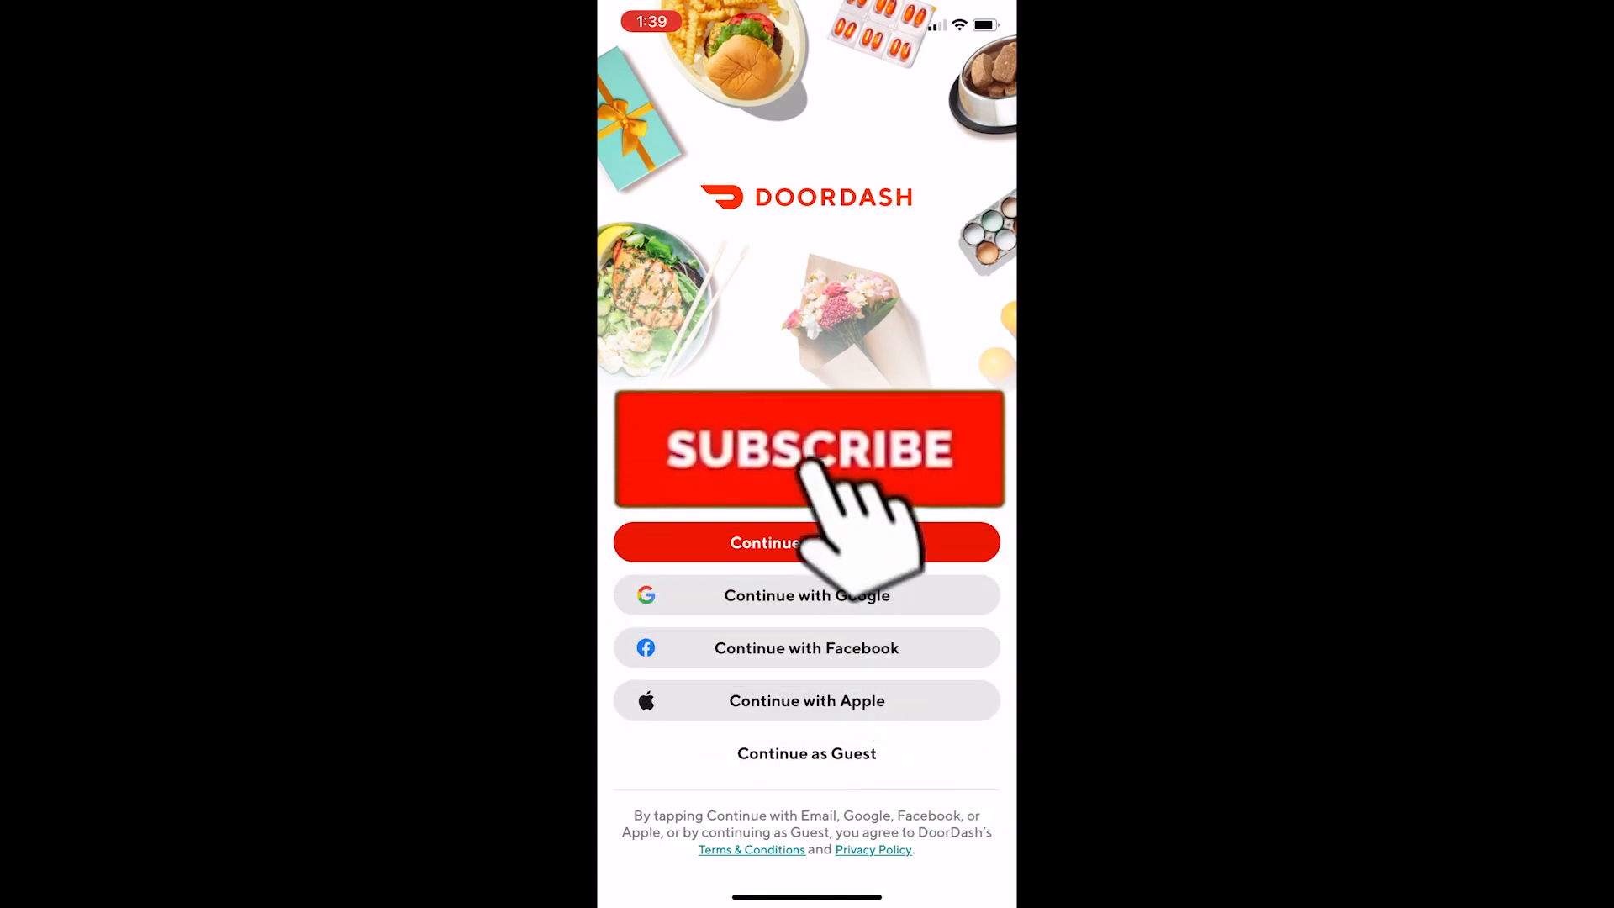
Step: Search the App Store by entering 'd' in the search field
click(806, 449)
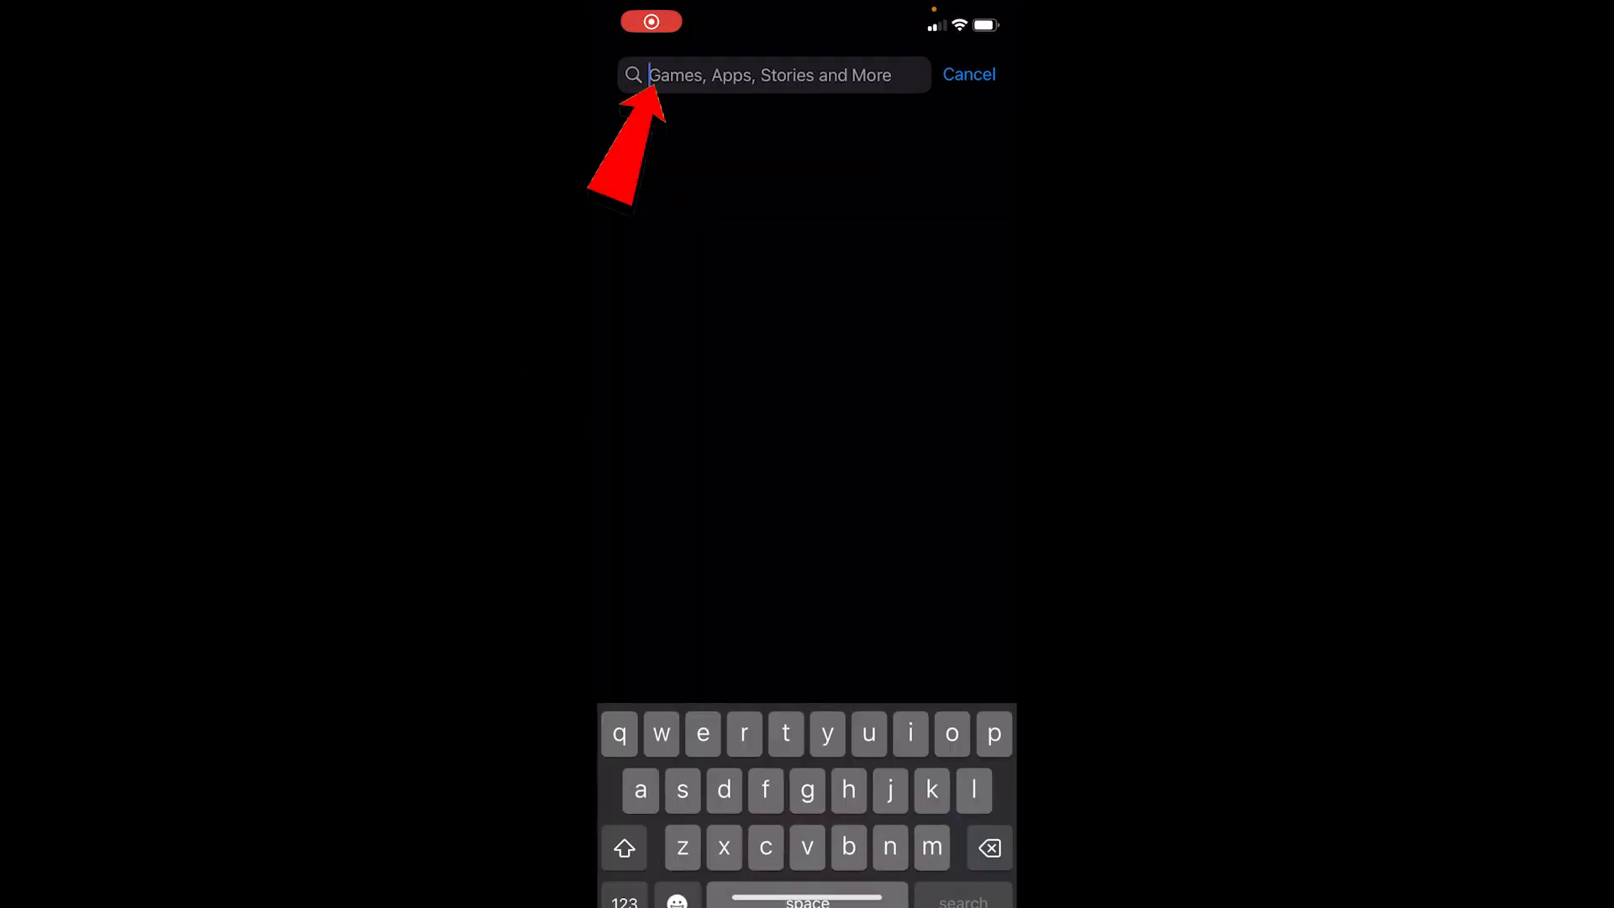
text(d)
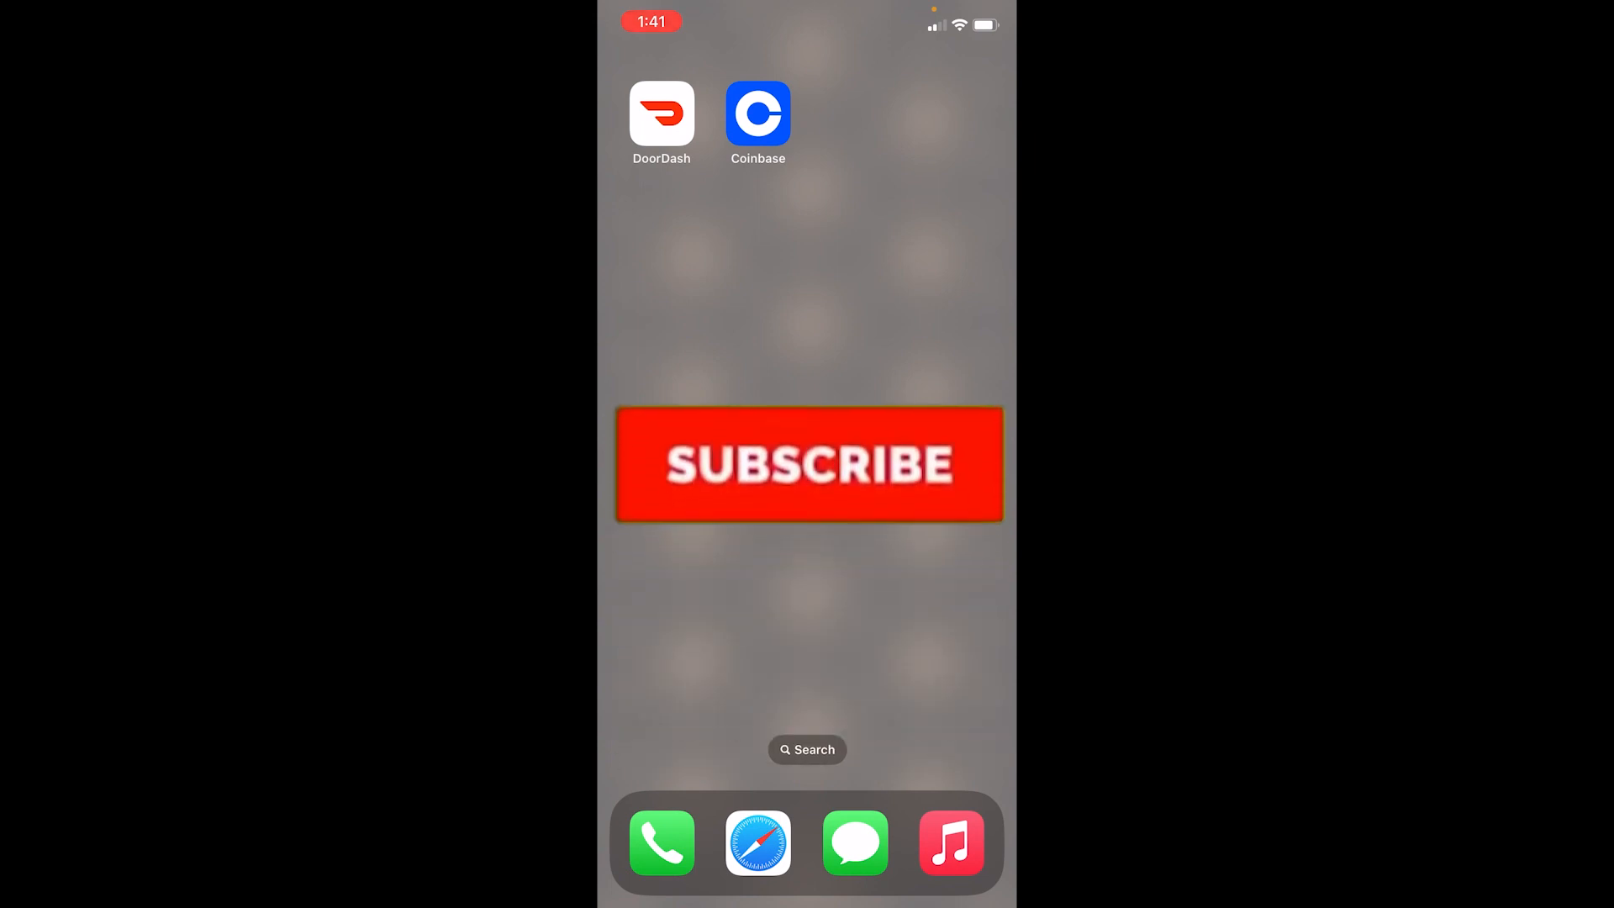
click(807, 463)
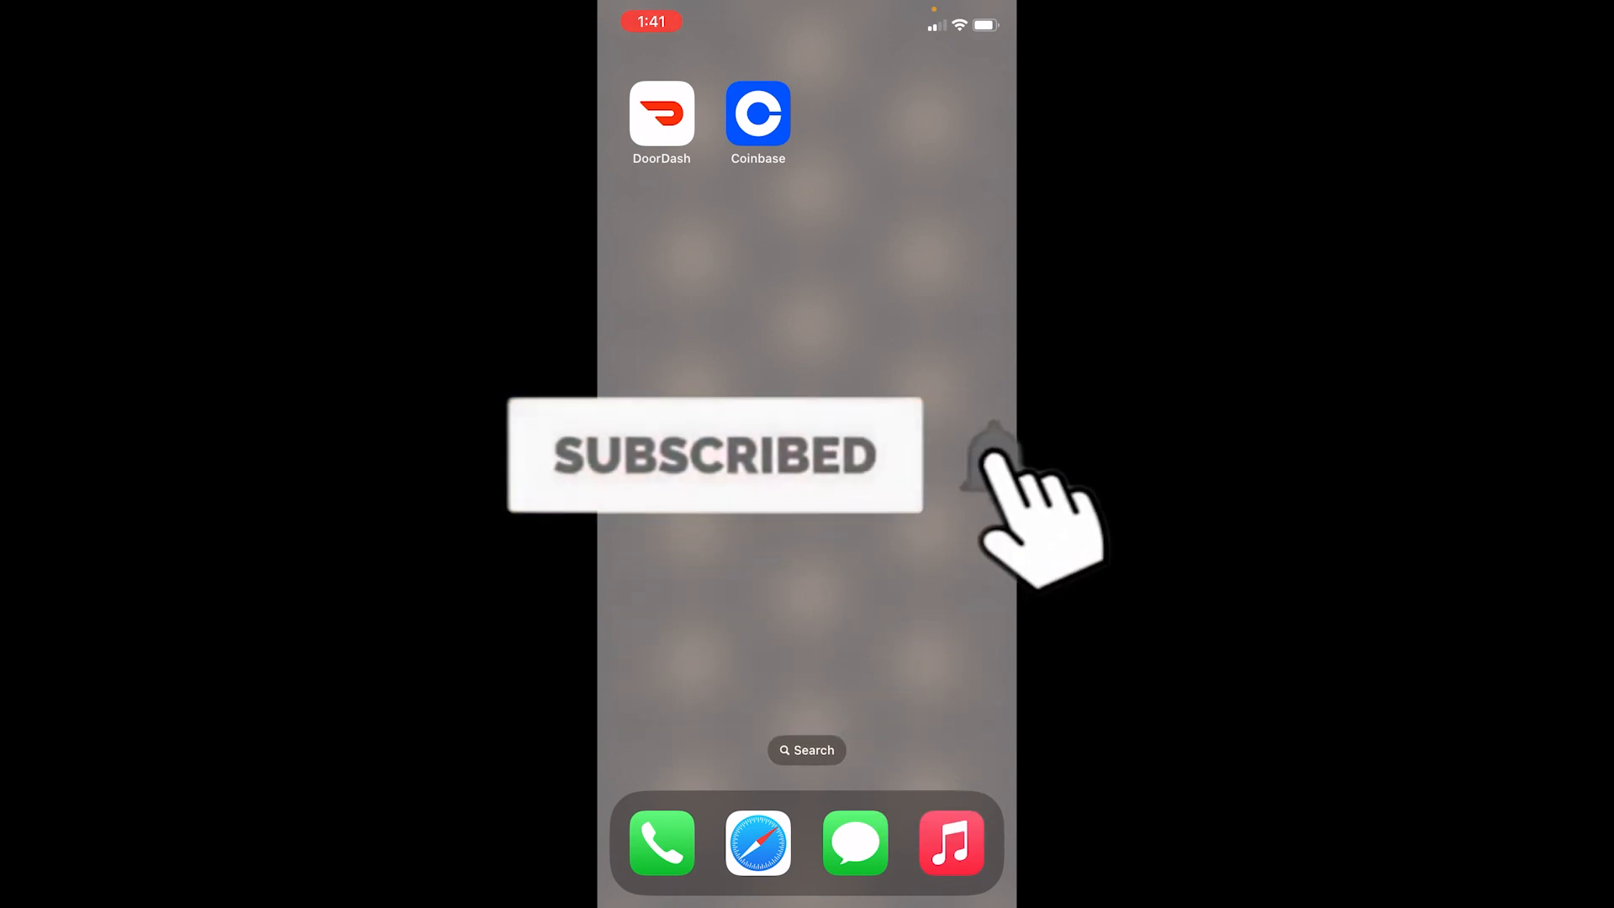